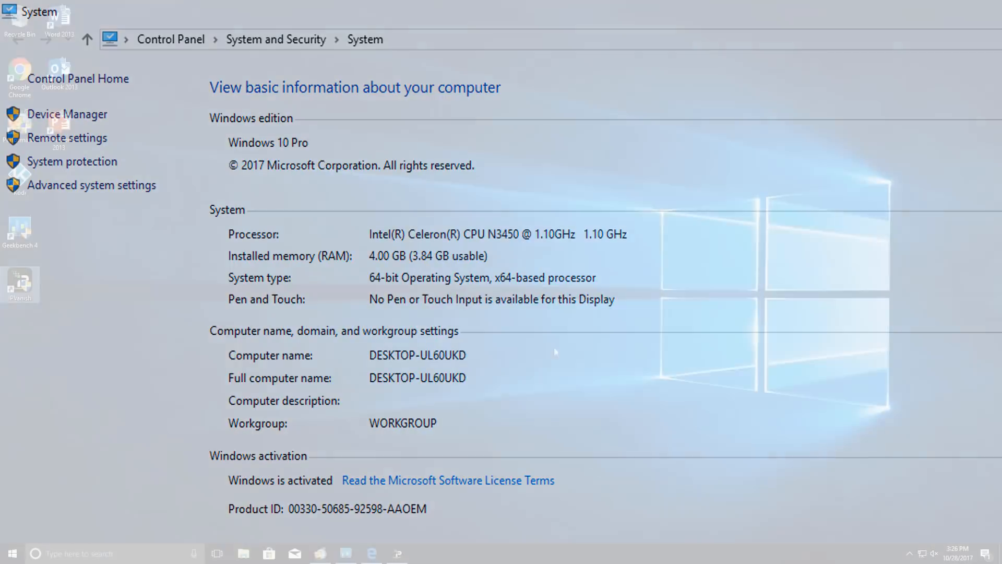
# Launch the Microsoft Store from the taskbar and browse down to Picks for you and Most popular
pyautogui.click(268, 553)
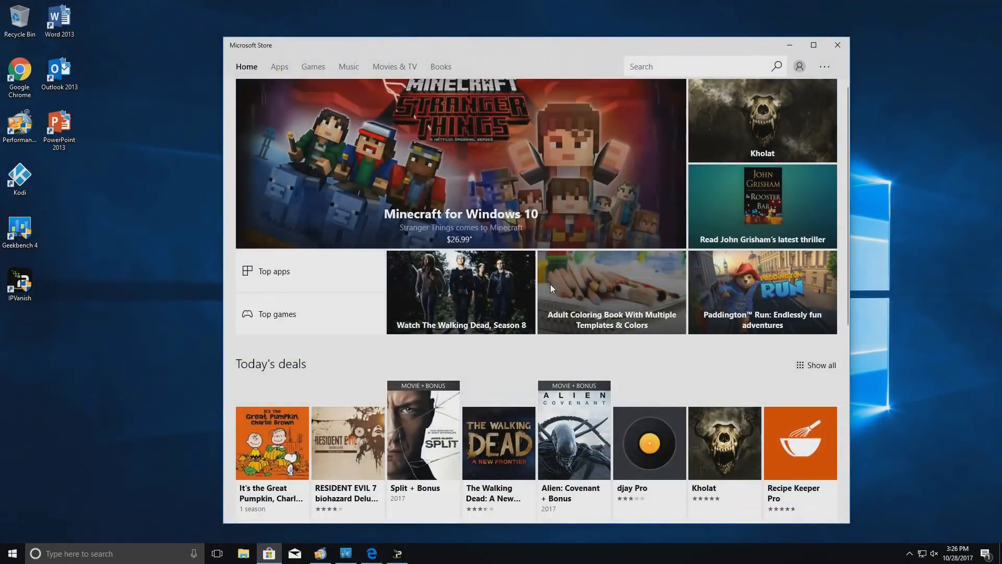
pyautogui.scroll(-3)
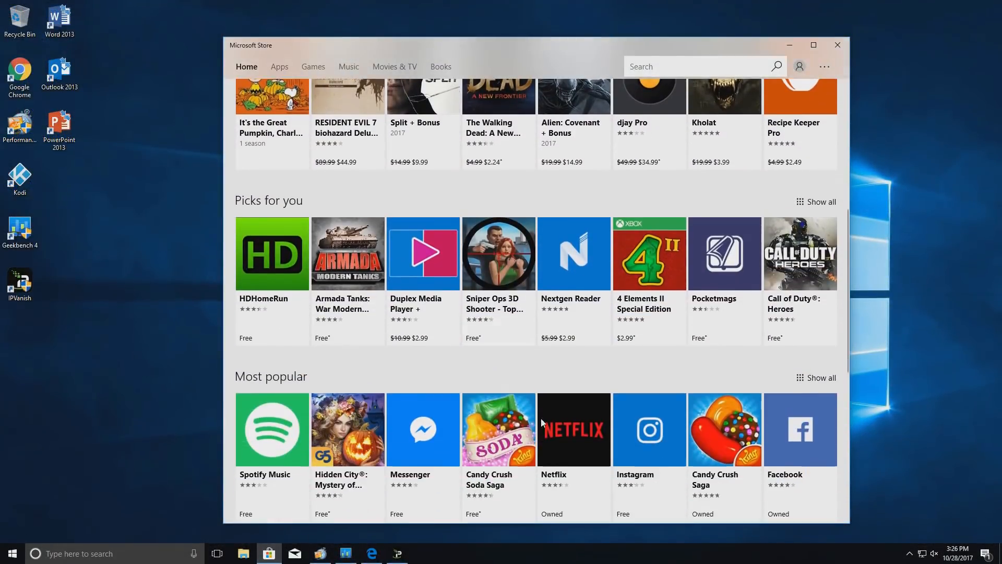